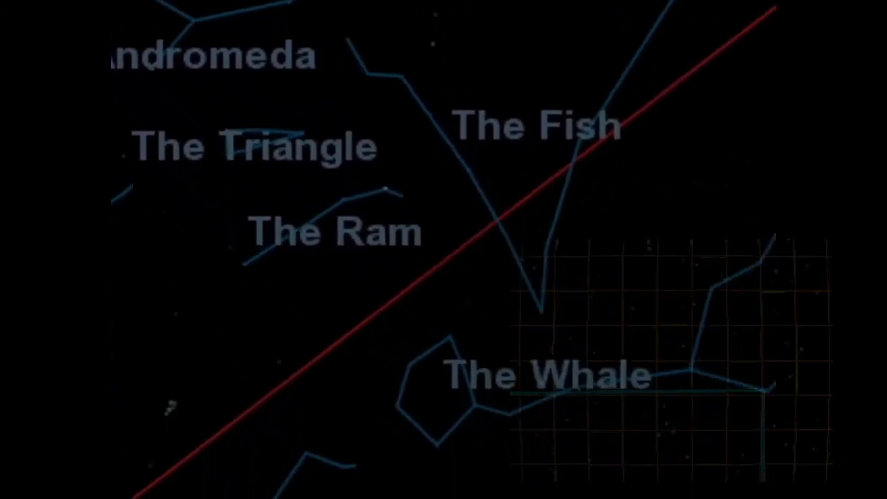
scroll("down", 3)
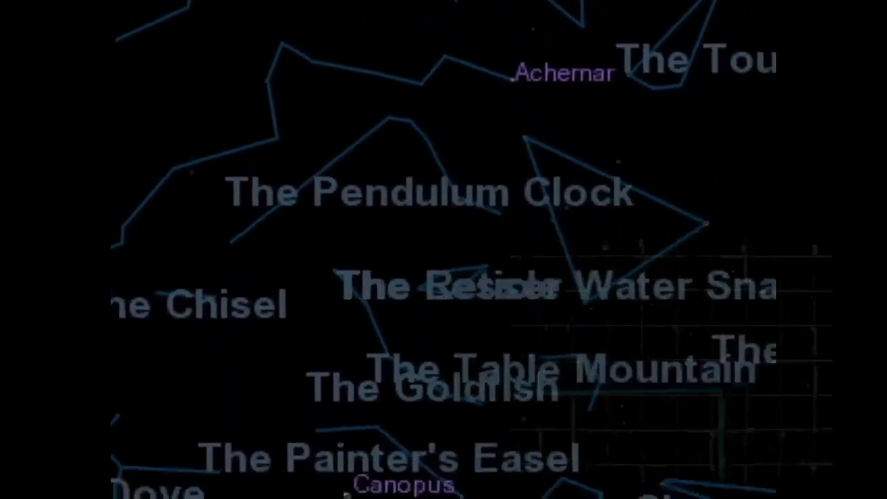
scroll("down", 3)
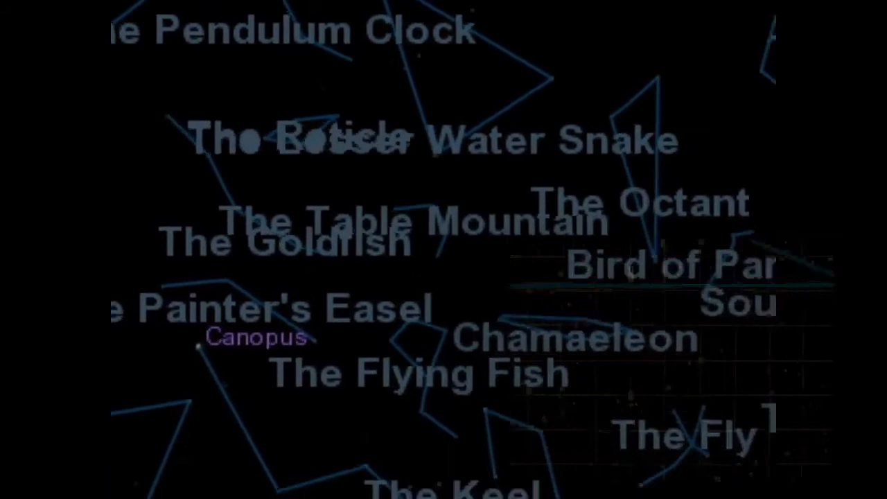